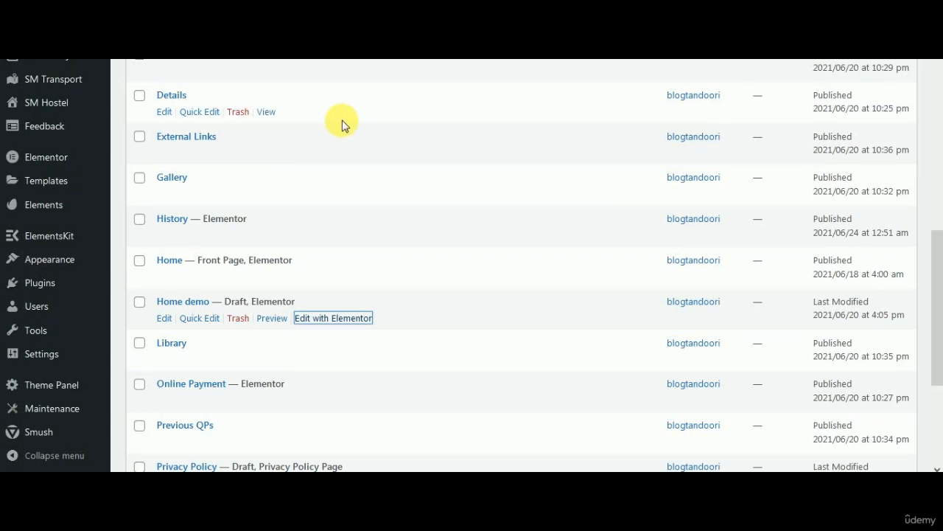
{"action": "mouse_move", "coordinate": [248, 164]}
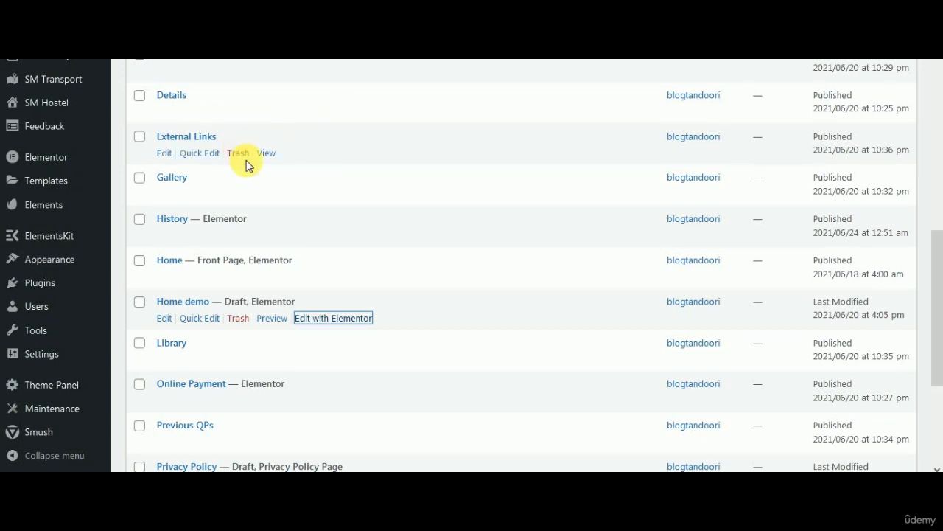
{"action": "mouse_move", "coordinate": [372, 242]}
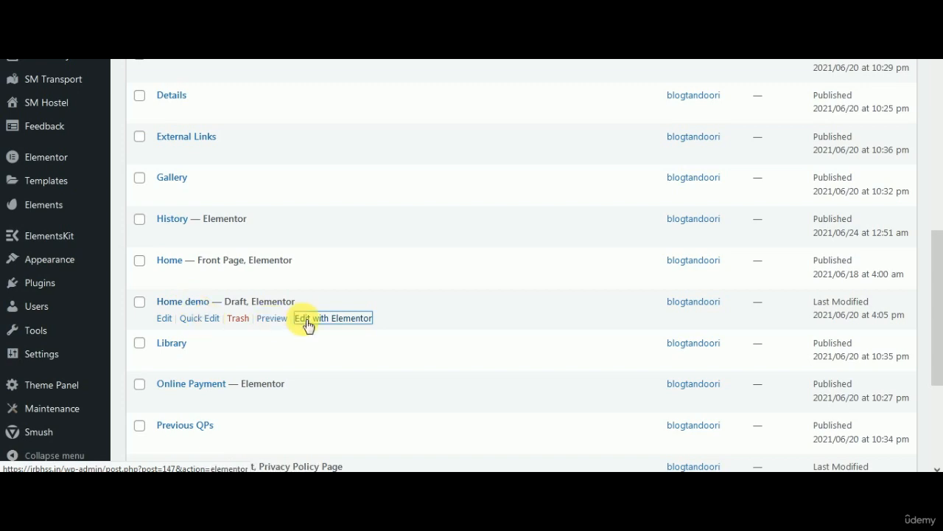
{"action": "mouse_move", "coordinate": [307, 298]}
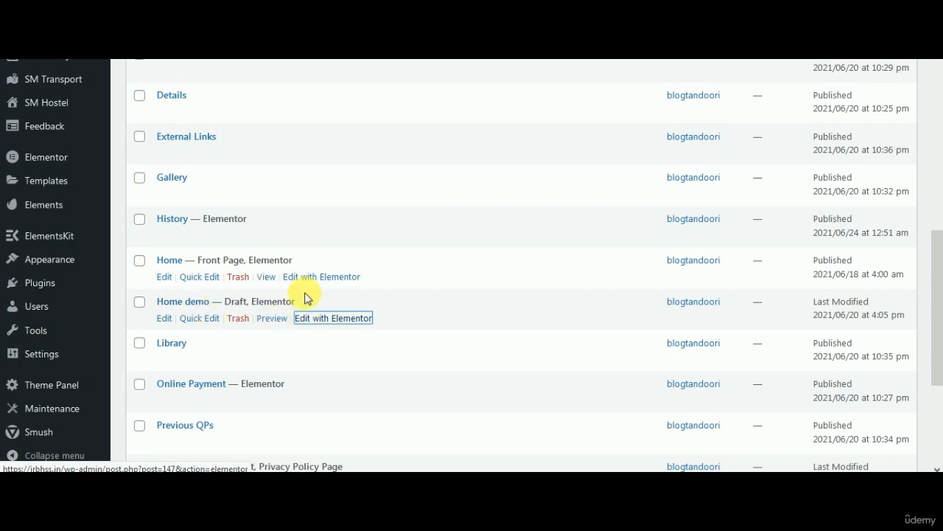
- Edit the Home demo page with Elementor and select the Contacts icon box
{"action": "left_click", "coordinate": [333, 318]}
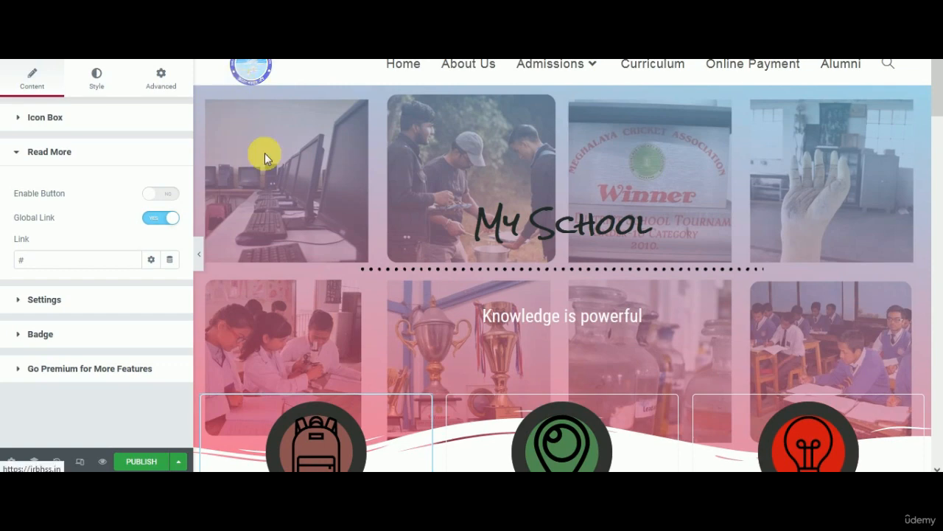
{"action": "scroll", "scroll_direction": "down", "scroll_amount": 3}
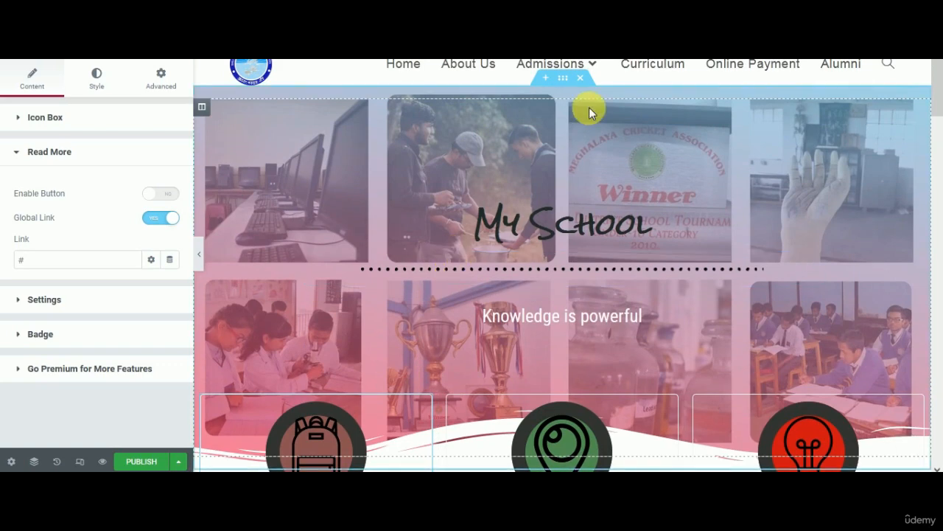
{"action": "scroll", "scroll_direction": "down", "scroll_amount": 3}
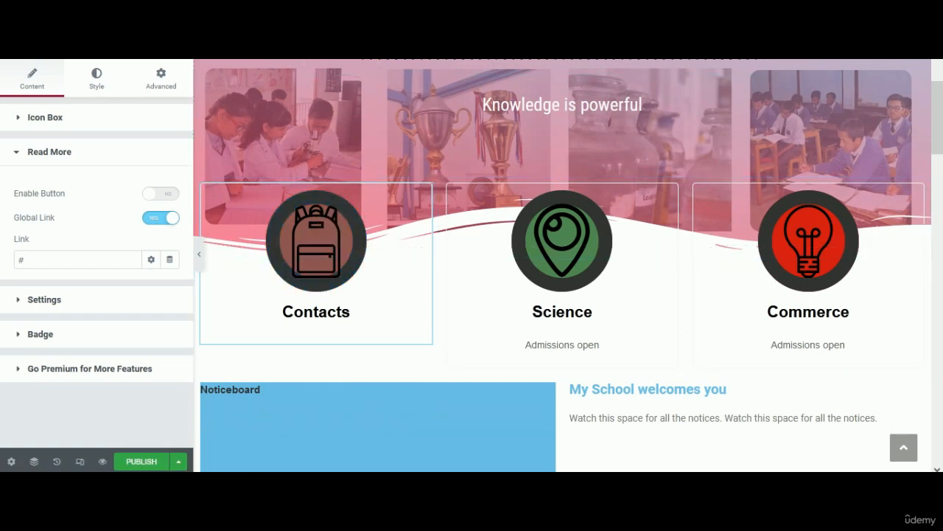
{"action": "left_click", "coordinate": [316, 242]}
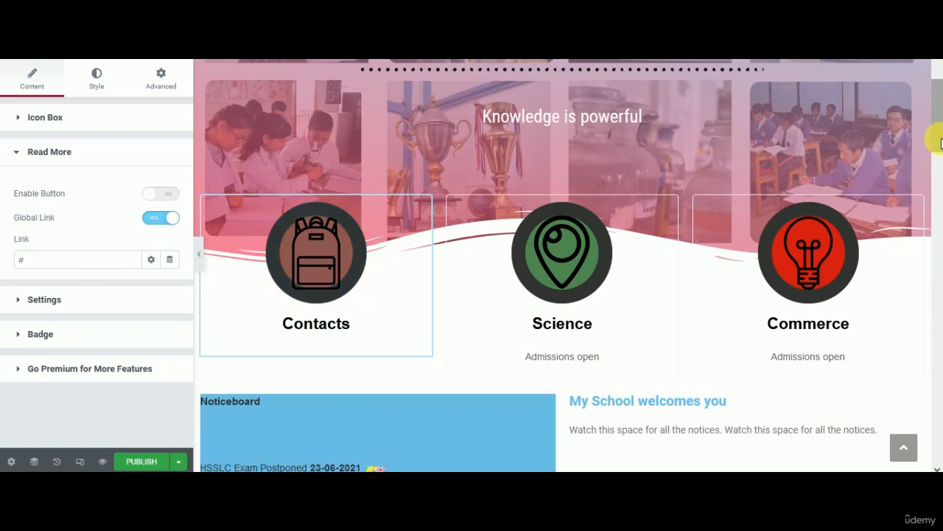
- Add a Menu Anchor widget directly above the Contact us heading
{"action": "scroll", "scroll_direction": "down", "scroll_amount": 3}
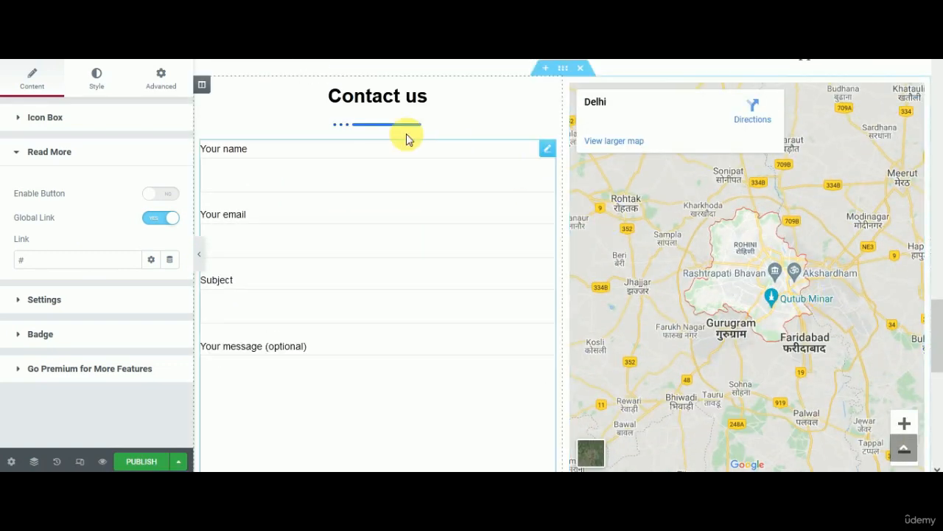
{"action": "left_click", "coordinate": [377, 96]}
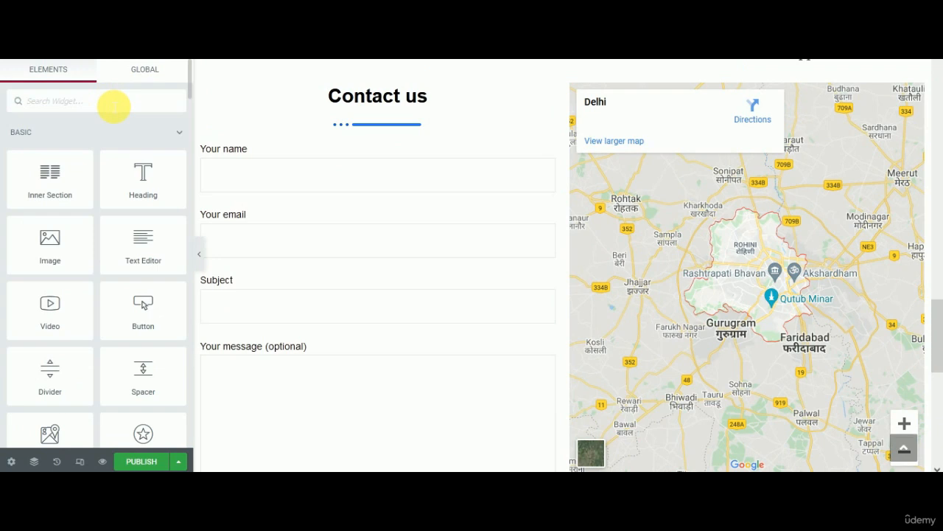
{"action": "type", "text": "anchor"}
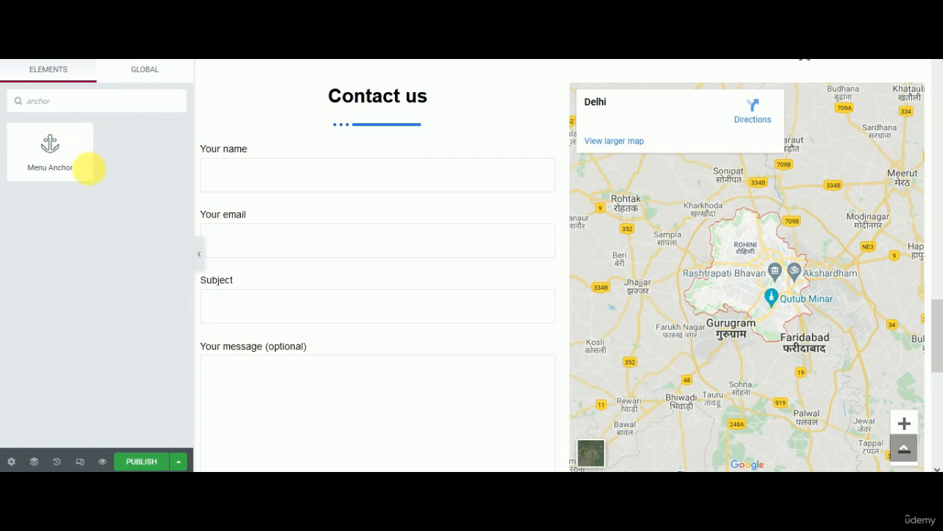
{"action": "left_click_drag", "start_coordinate": [50, 144], "coordinate": [317, 84]}
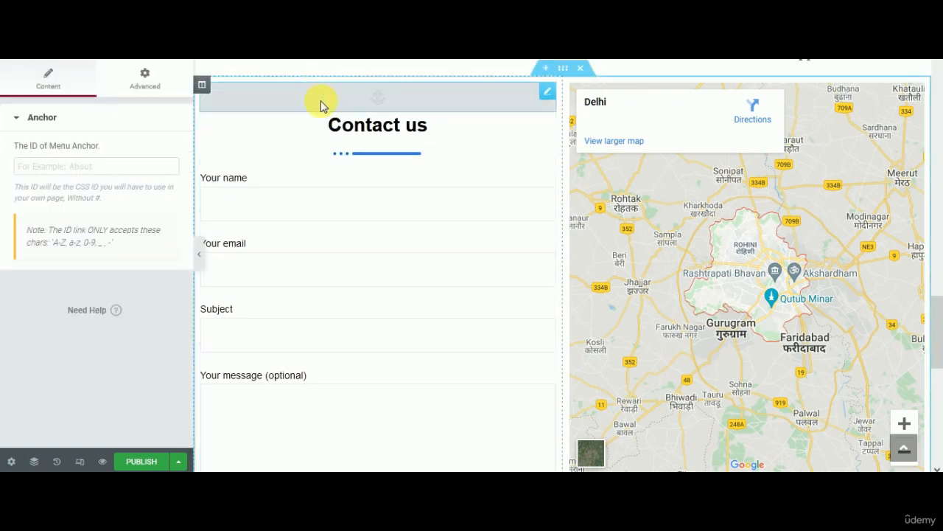
{"action": "mouse_move", "coordinate": [413, 103]}
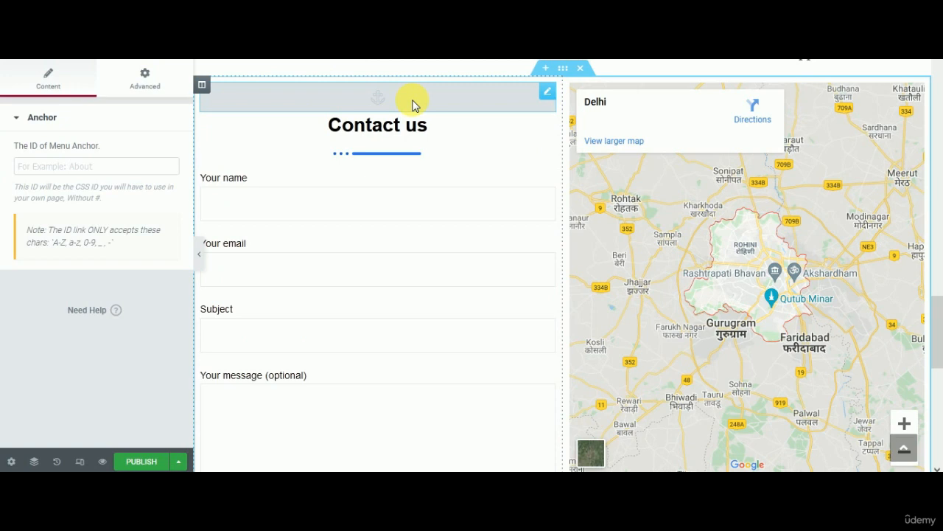
{"action": "mouse_move", "coordinate": [308, 101]}
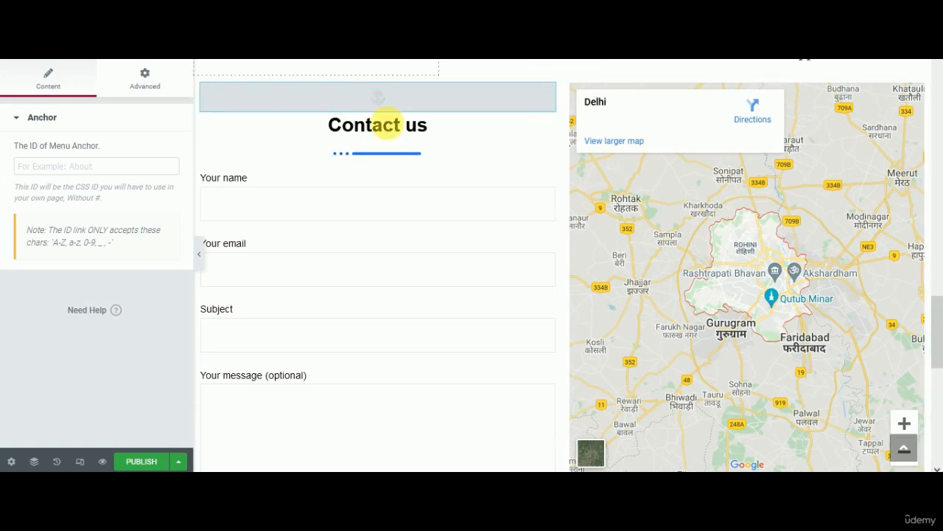
- Give the Menu Anchor the ID 'contactus'
{"action": "left_click", "coordinate": [96, 165]}
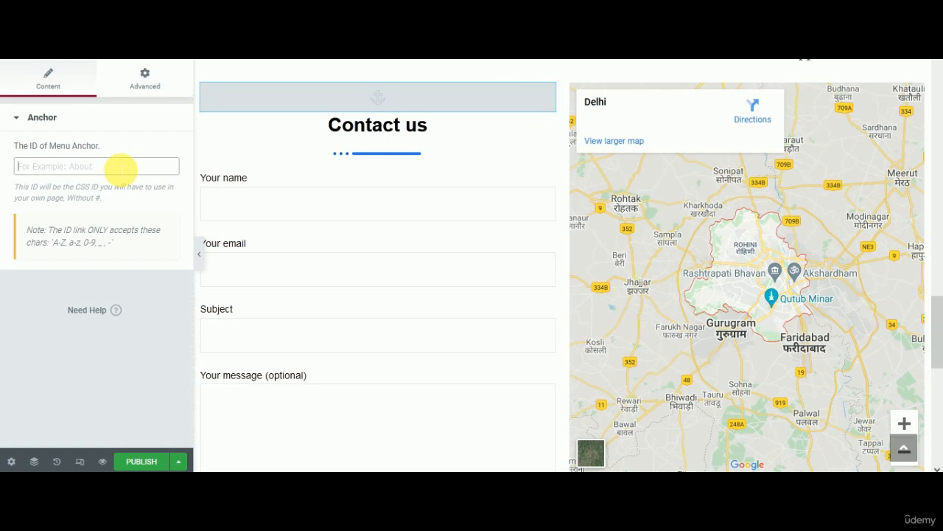
{"action": "type", "text": "co"}
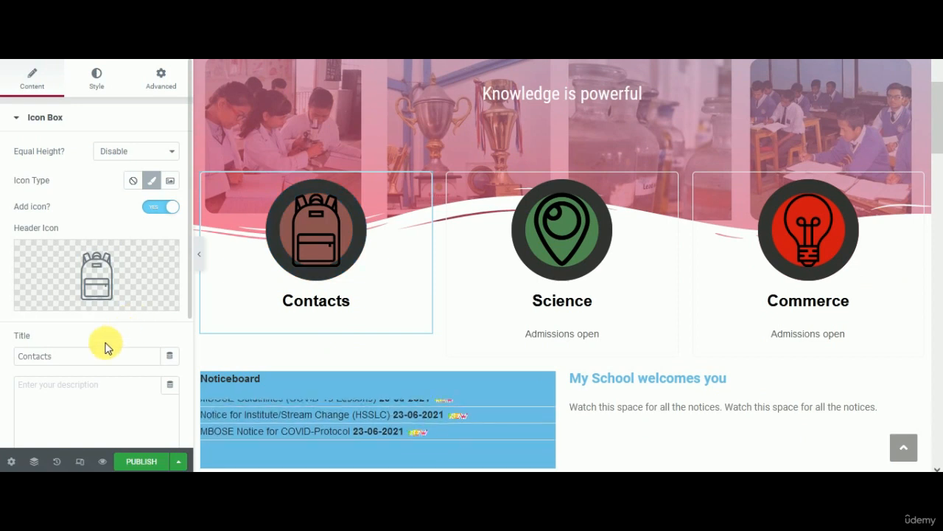
- Set the Contacts icon box link to #contactus
{"action": "left_click", "coordinate": [316, 230]}
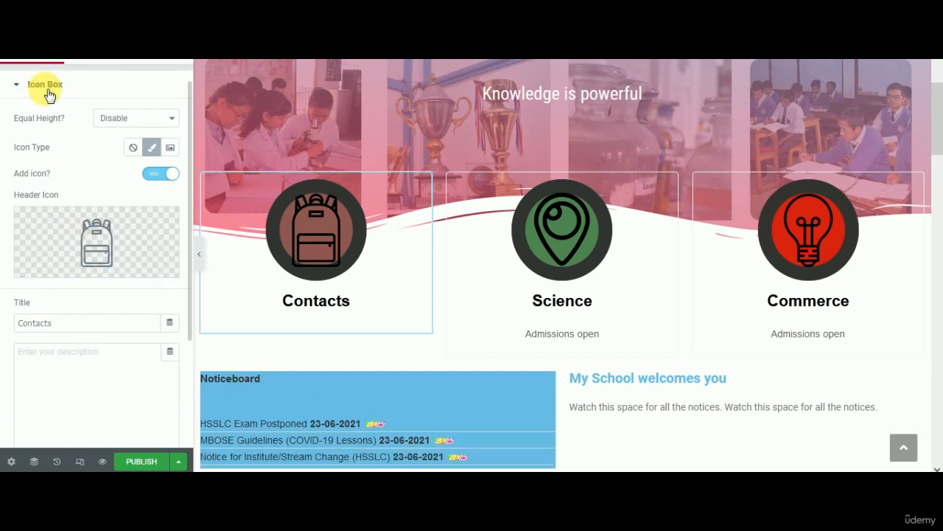
{"action": "left_click", "coordinate": [50, 152]}
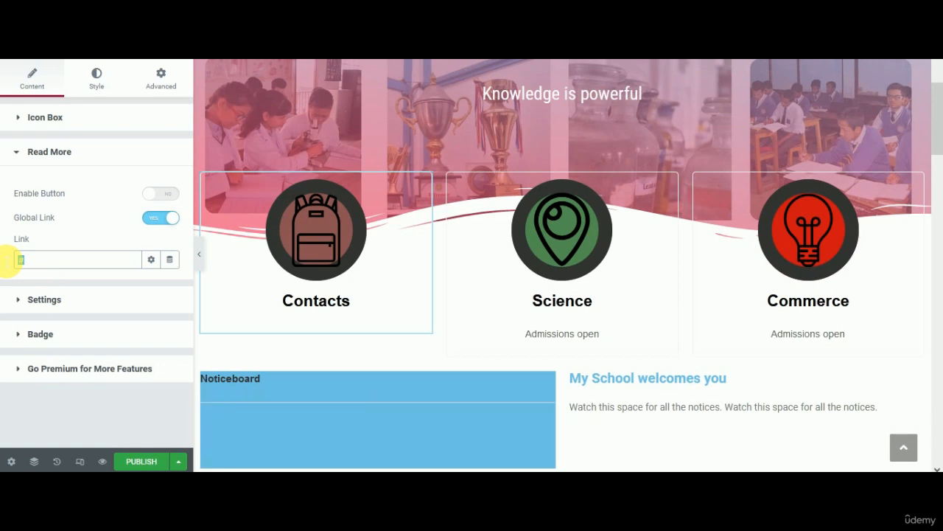
{"action": "type", "text": "home"}
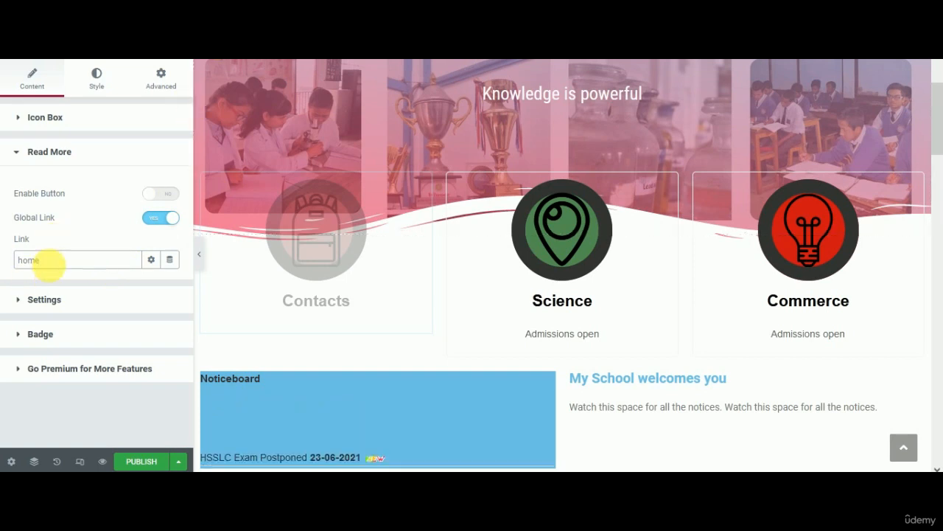
{"action": "left_click", "coordinate": [76, 260]}
{"action": "type", "text": "#"}
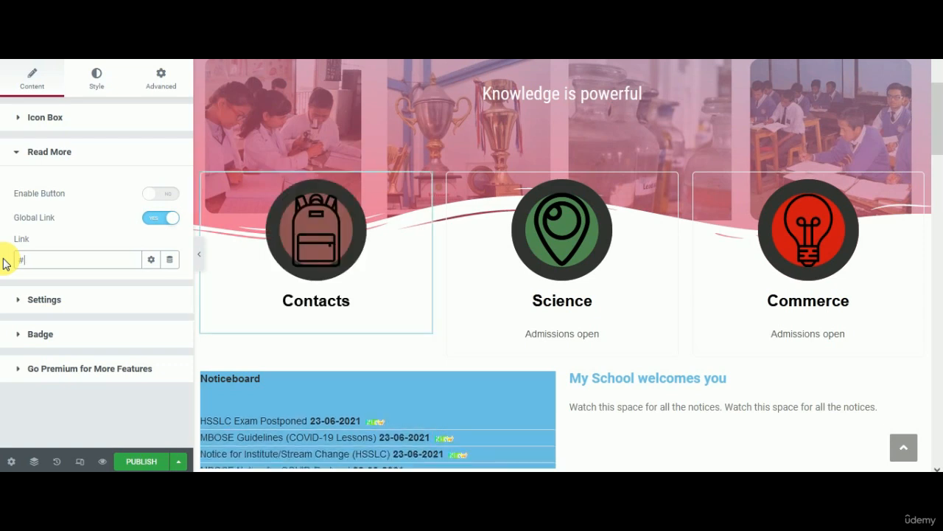
{"action": "type", "text": "contac"}
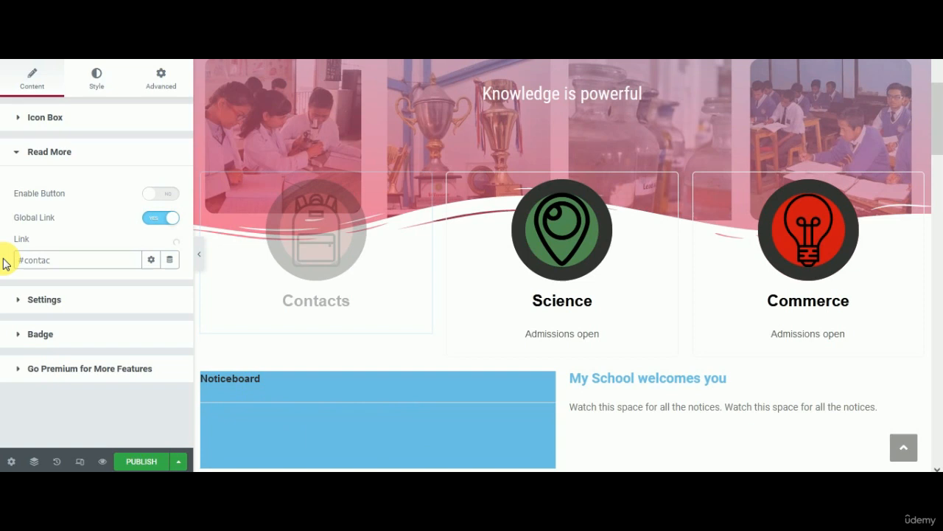
{"action": "type", "text": "tus"}
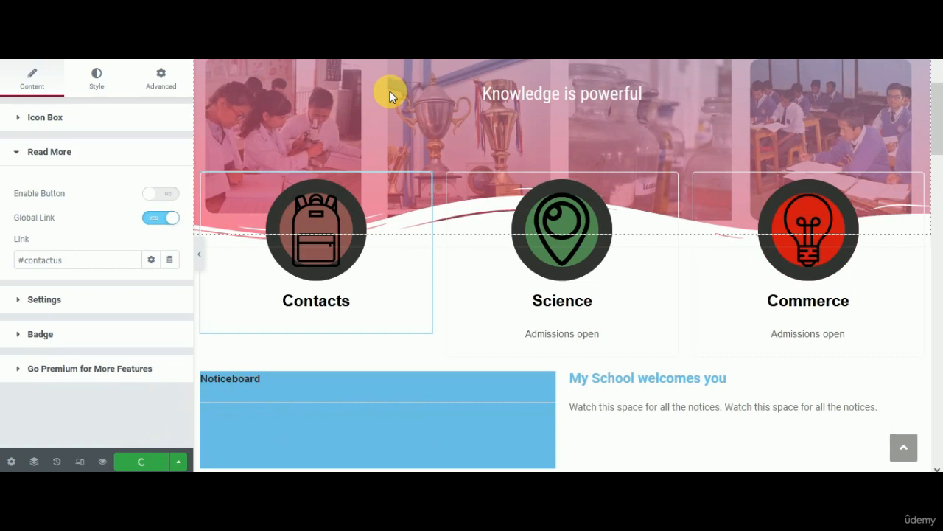
- Publish the page, view the live site, and return to the admin Pages list
{"action": "left_click", "coordinate": [140, 459]}
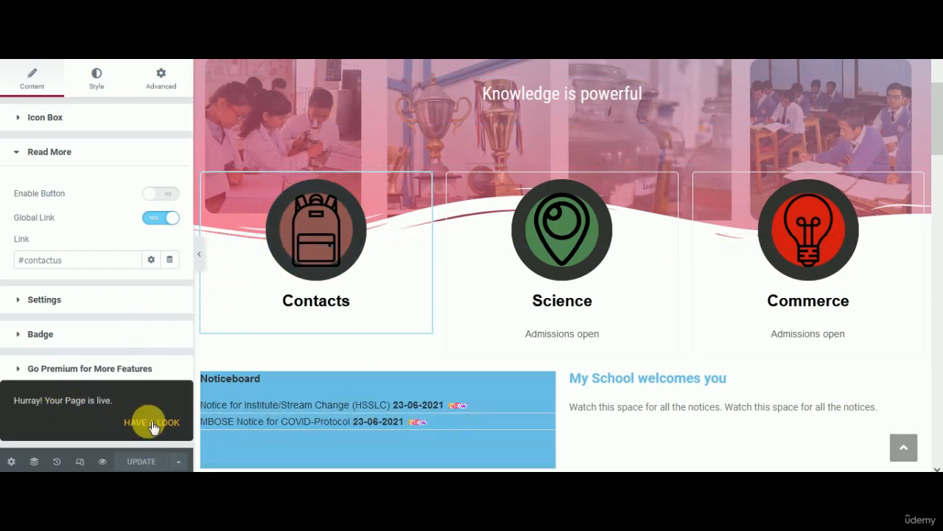
{"action": "left_click", "coordinate": [150, 422]}
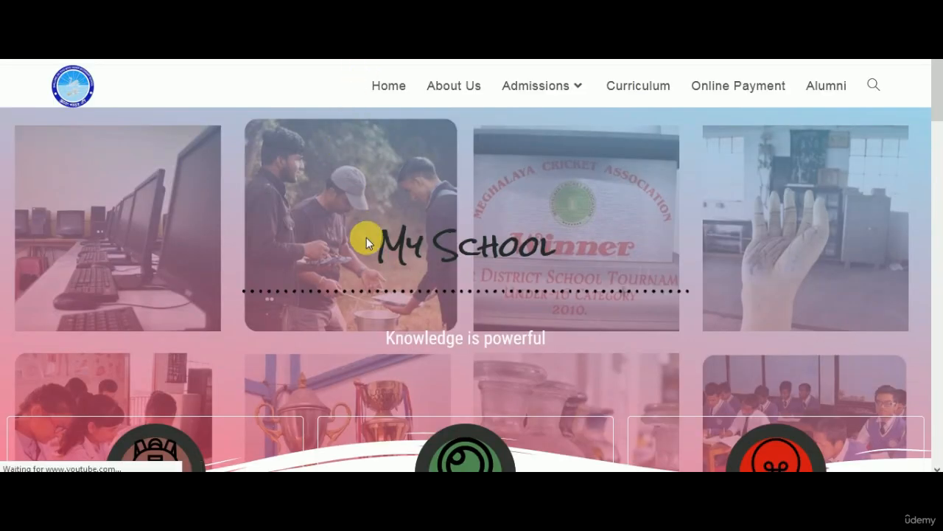
{"action": "mouse_move", "coordinate": [436, 109]}
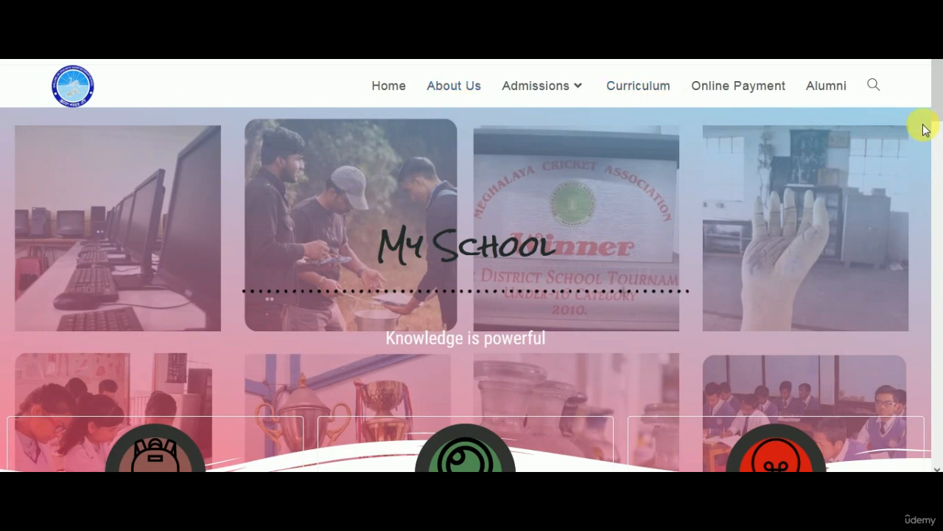
{"action": "scroll", "scroll_direction": "down", "scroll_amount": 3}
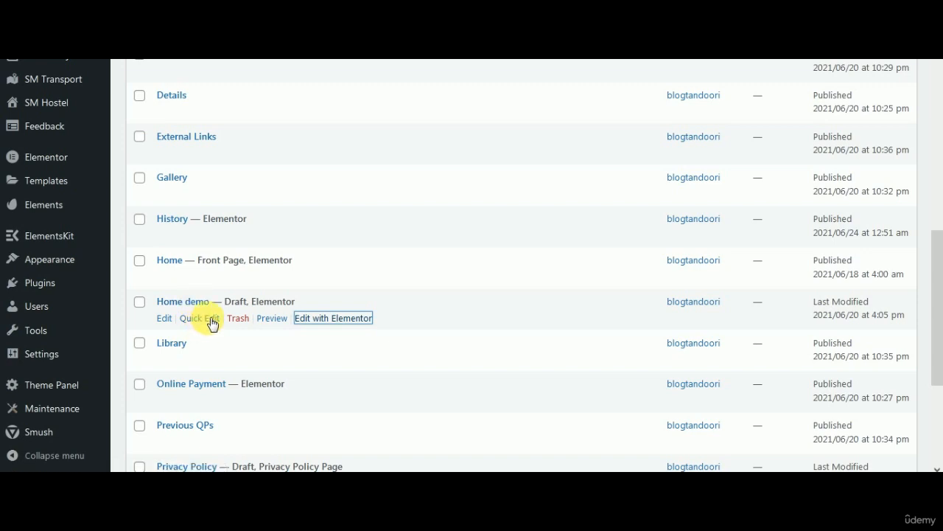
- Set the Home demo page status to Draft via Quick Edit and update it
{"action": "left_click", "coordinate": [198, 319]}
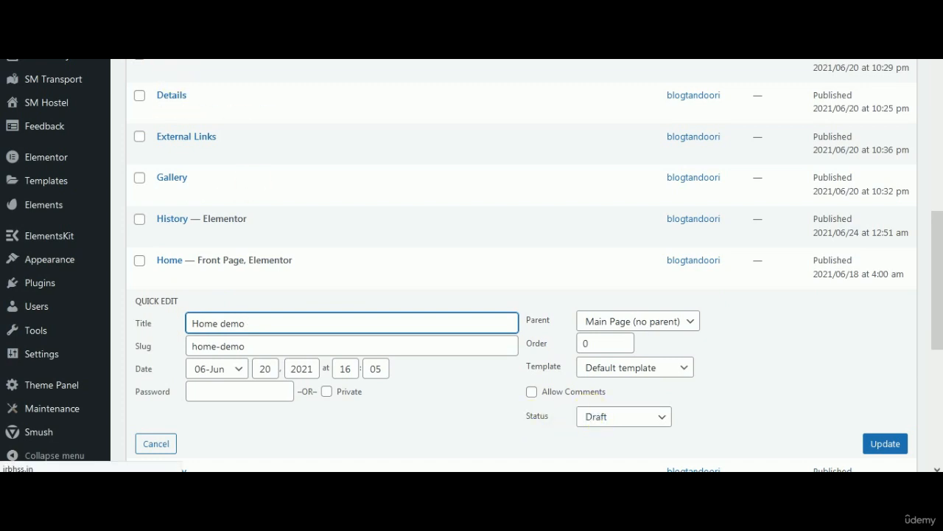
{"action": "left_click", "coordinate": [884, 442]}
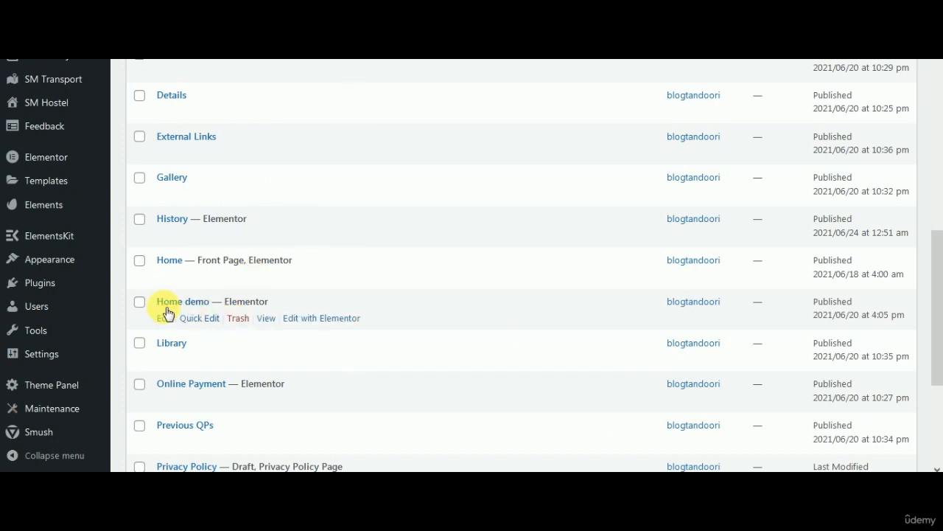
{"action": "mouse_move", "coordinate": [195, 321]}
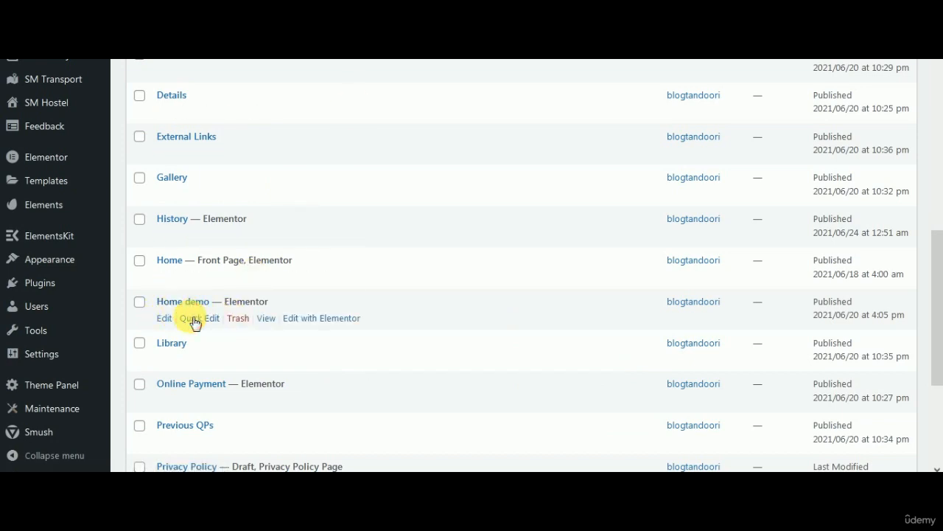
{"action": "left_click", "coordinate": [200, 318]}
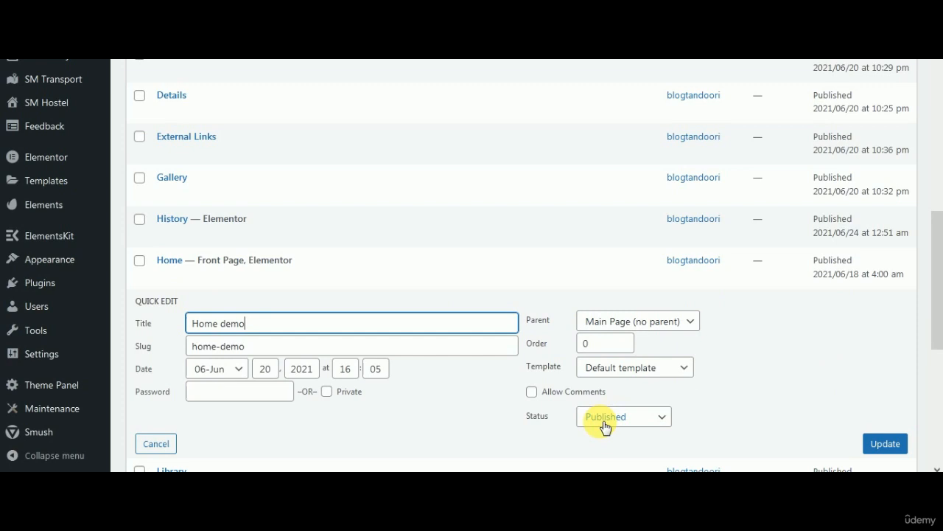
{"action": "left_click", "coordinate": [622, 415]}
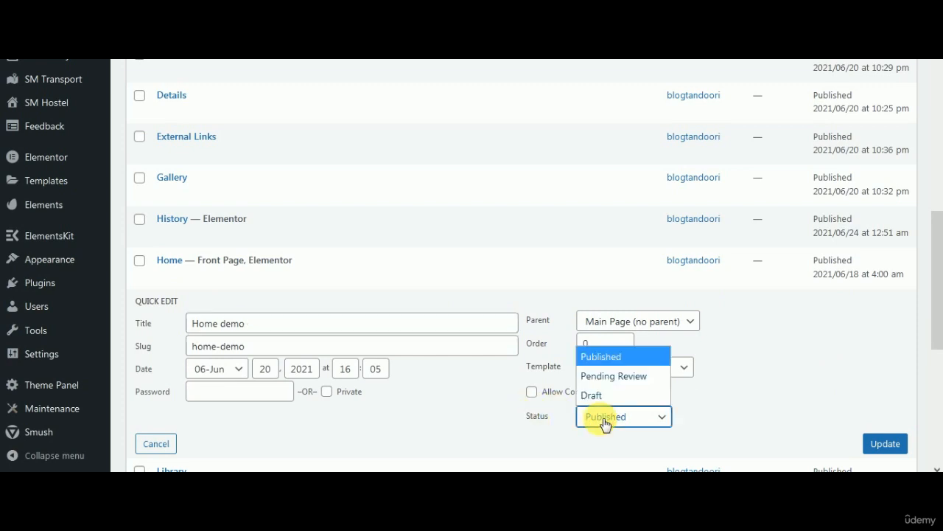
{"action": "left_click", "coordinate": [593, 395]}
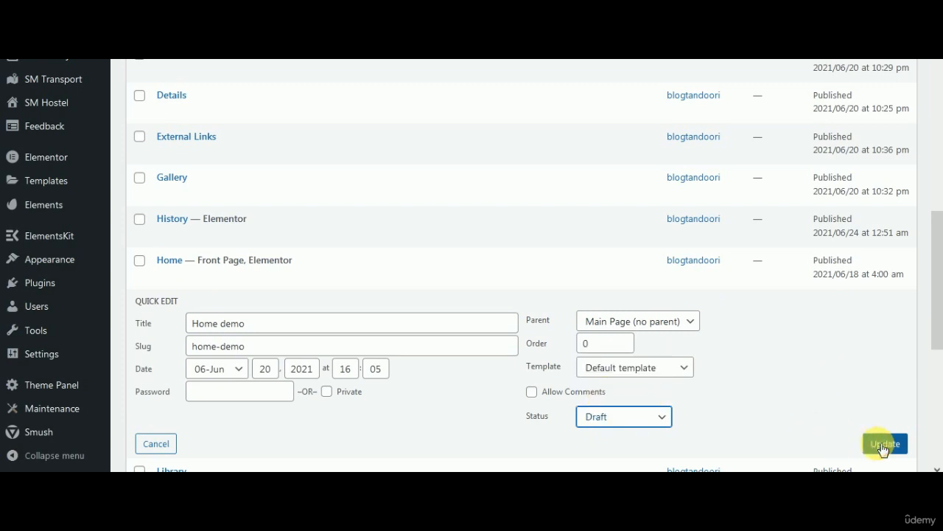
{"action": "left_click", "coordinate": [884, 442]}
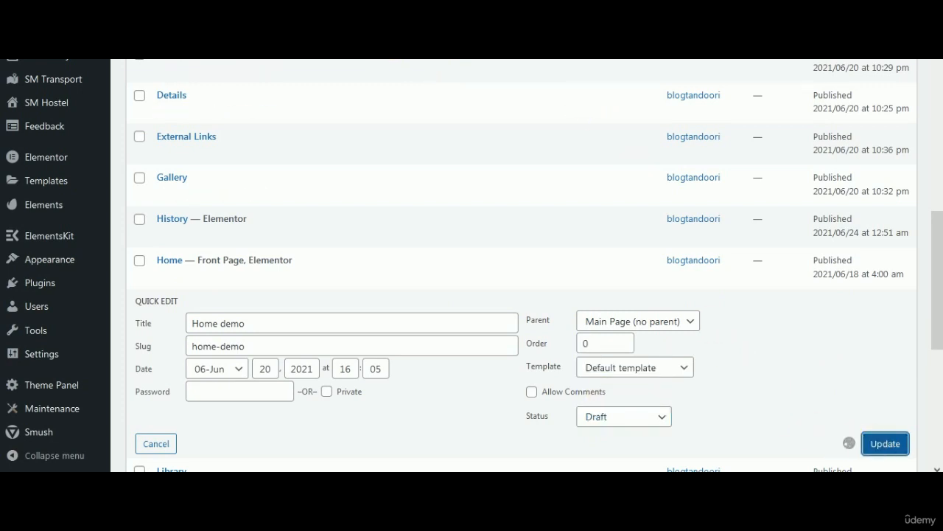